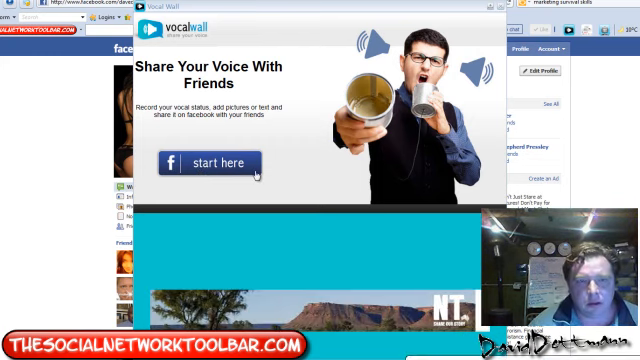
Begin VocalWall setup from 'start here', bringing up Facebook's permission request.
click(212, 164)
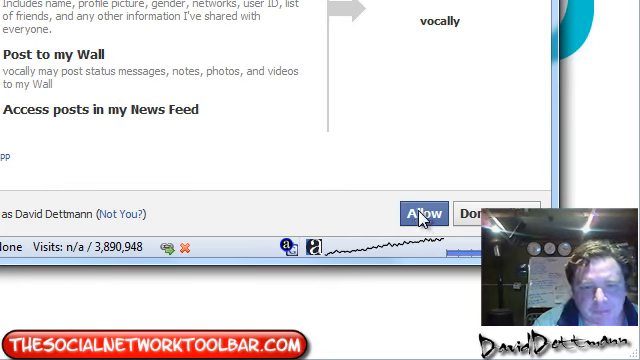
Allow VocalWall access and enter the email address in the registration form, keeping automatic wall publishing on.
click(428, 214)
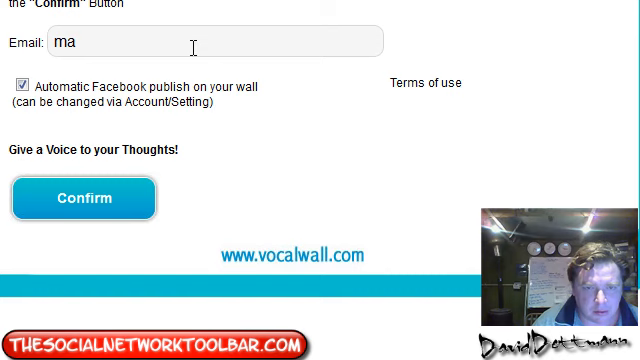
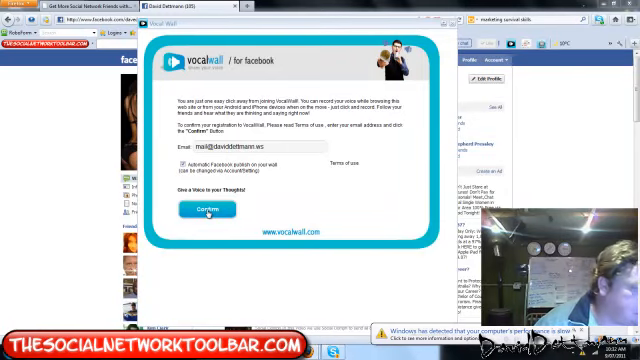
Confirm registration and title the message 'The Social Network Toolbar app test'.
click(204, 208)
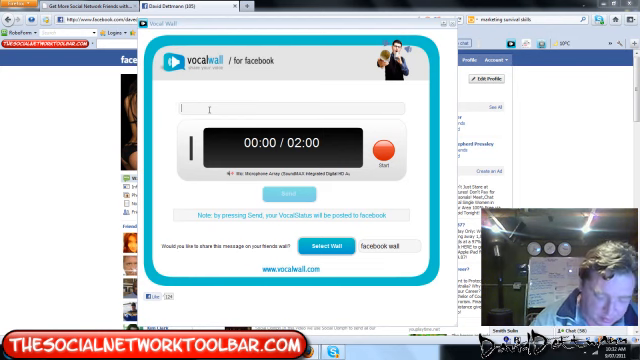
text(Tek)
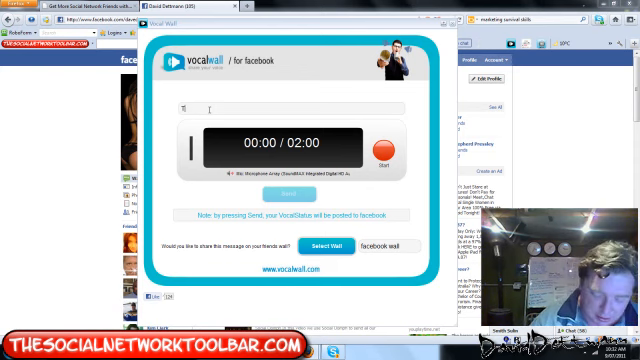
text(The 5)
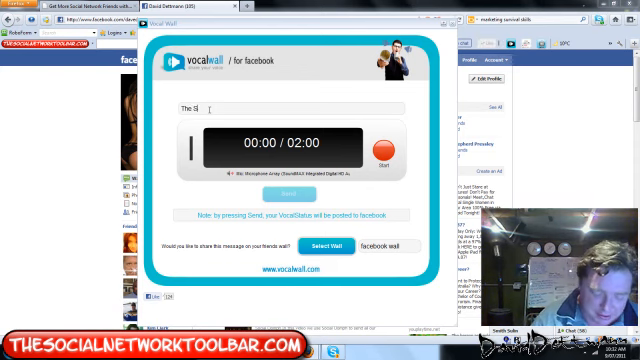
text(ocial)
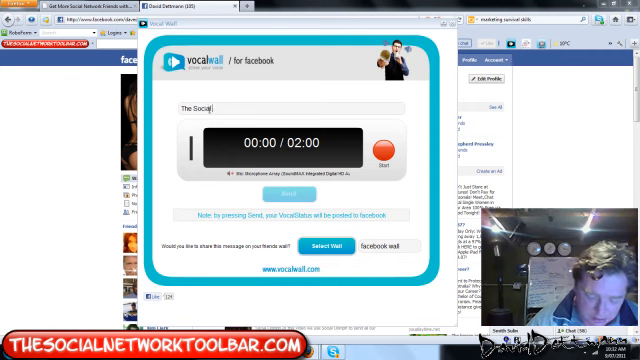
text(Network Toolar app test)
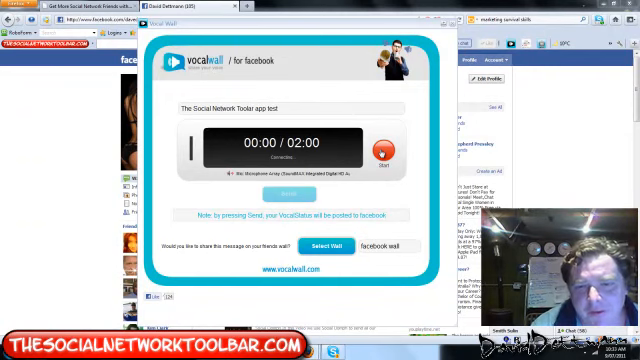
Start recording the voice message with the red record button.
click(376, 148)
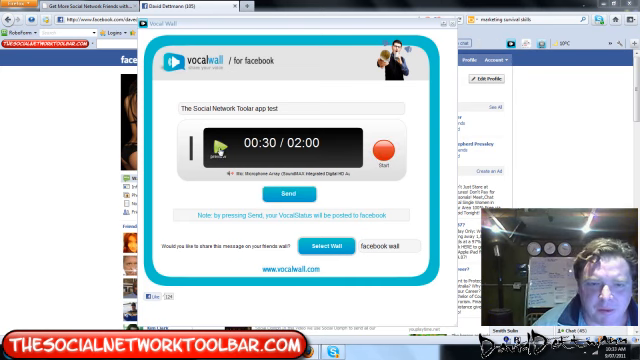
Stop the recording, leaving a 28-second voice message ready to send.
click(384, 156)
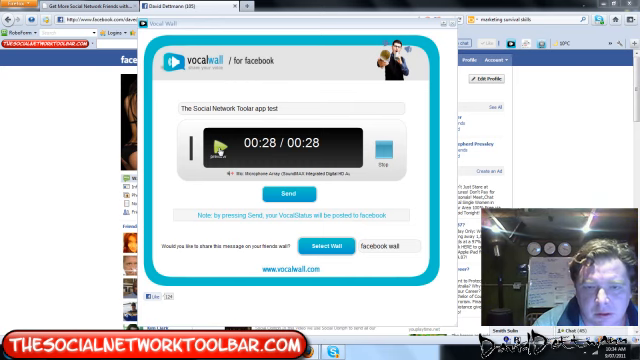
click(384, 152)
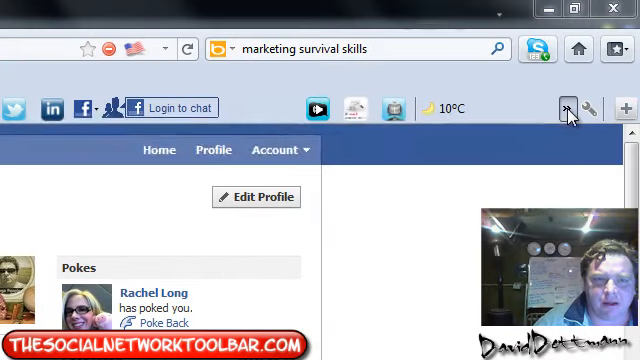
Expand the Social Network Toolbar to show its extra row of tools and Gadgets.
click(568, 114)
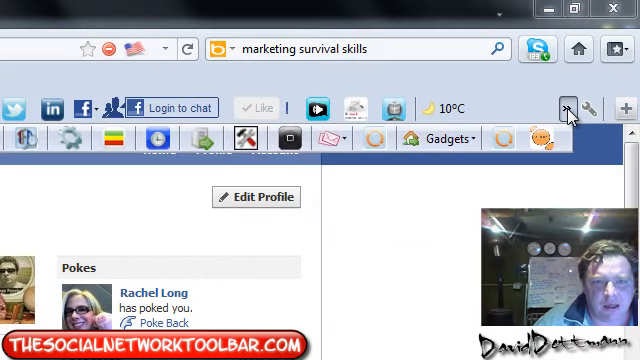